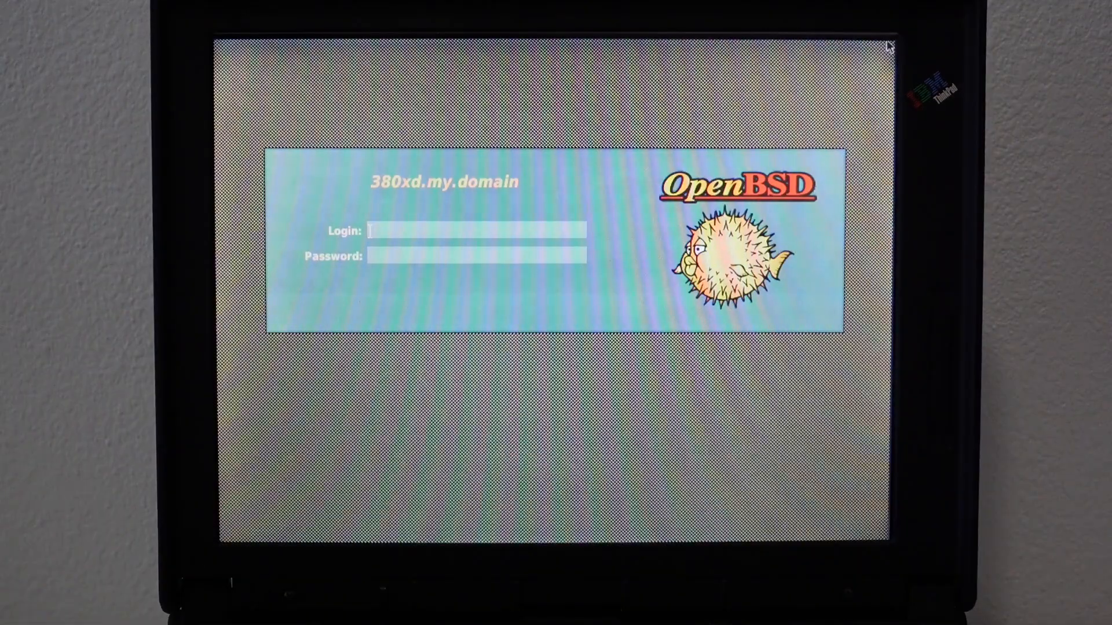
# Sign in at the xenodm login box to reach the dwm desktop with an st terminal.
pyautogui.write('tripcode')
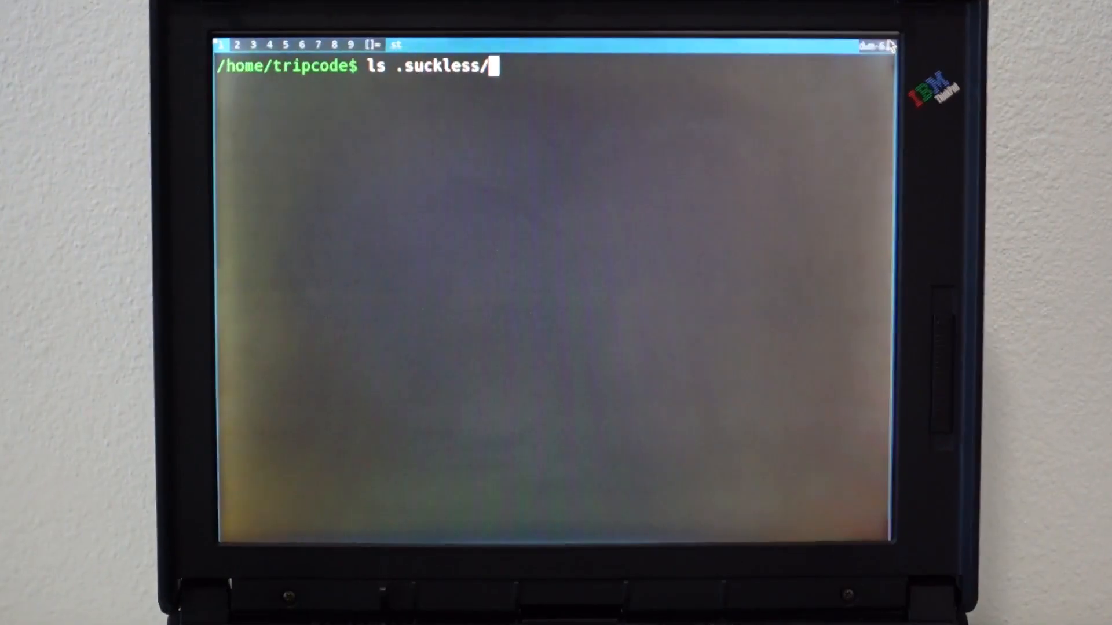
# Run ls .suckless/ to list dwm, st variants and utmp, then tab-complete into .suckless/utmp.
pyautogui.press('Return')
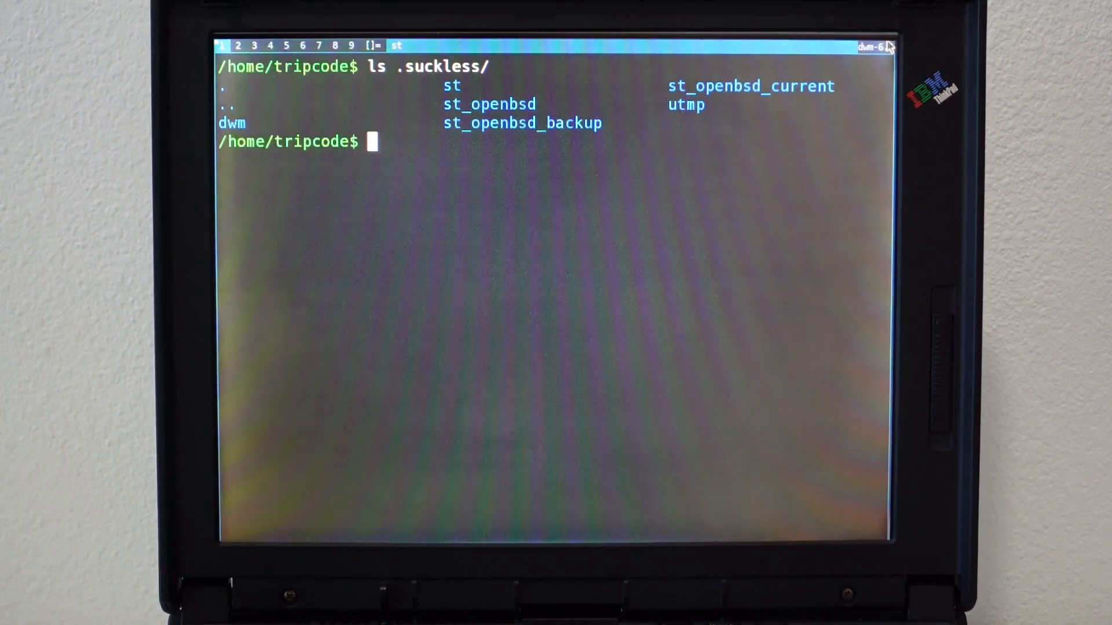
pyautogui.write('l')
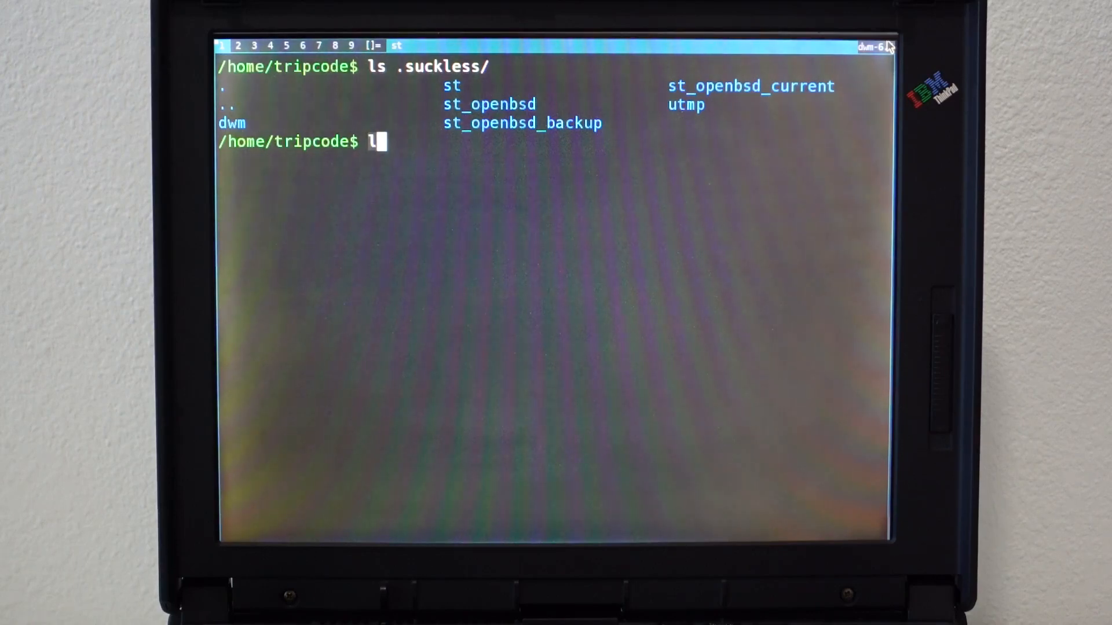
pyautogui.write('s ut')
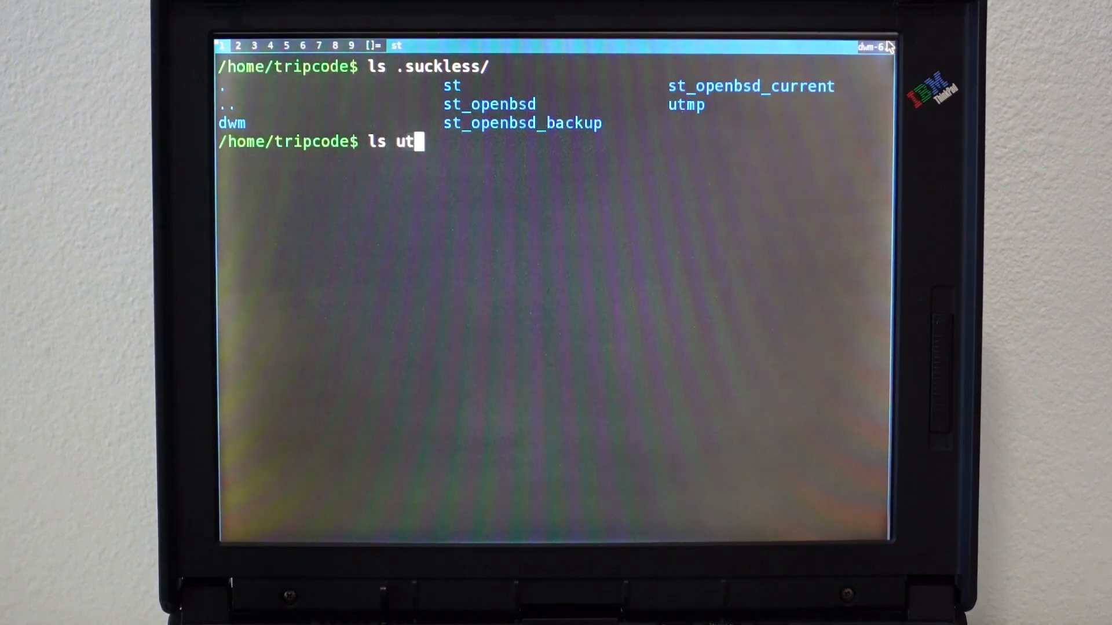
pyautogui.write('mp')
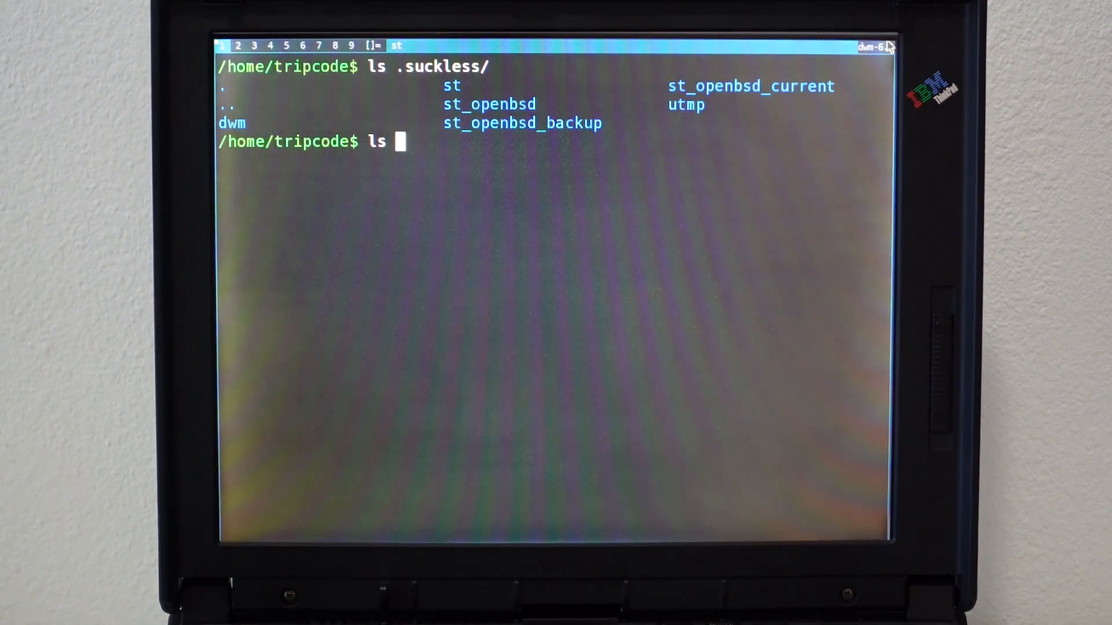
pyautogui.write('.')
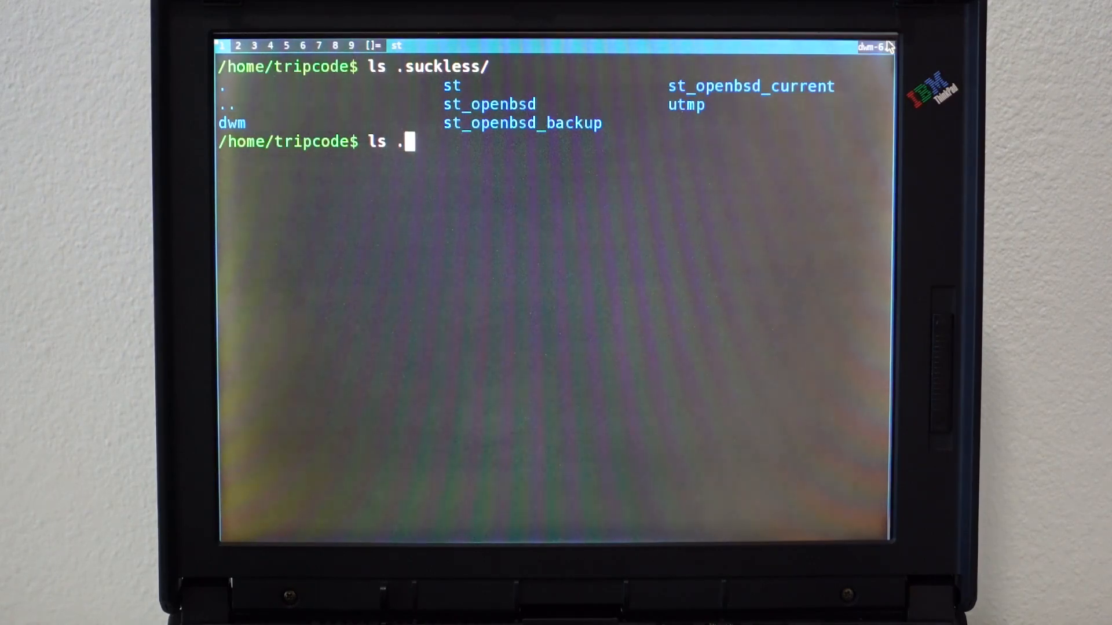
pyautogui.write('suckless/u')
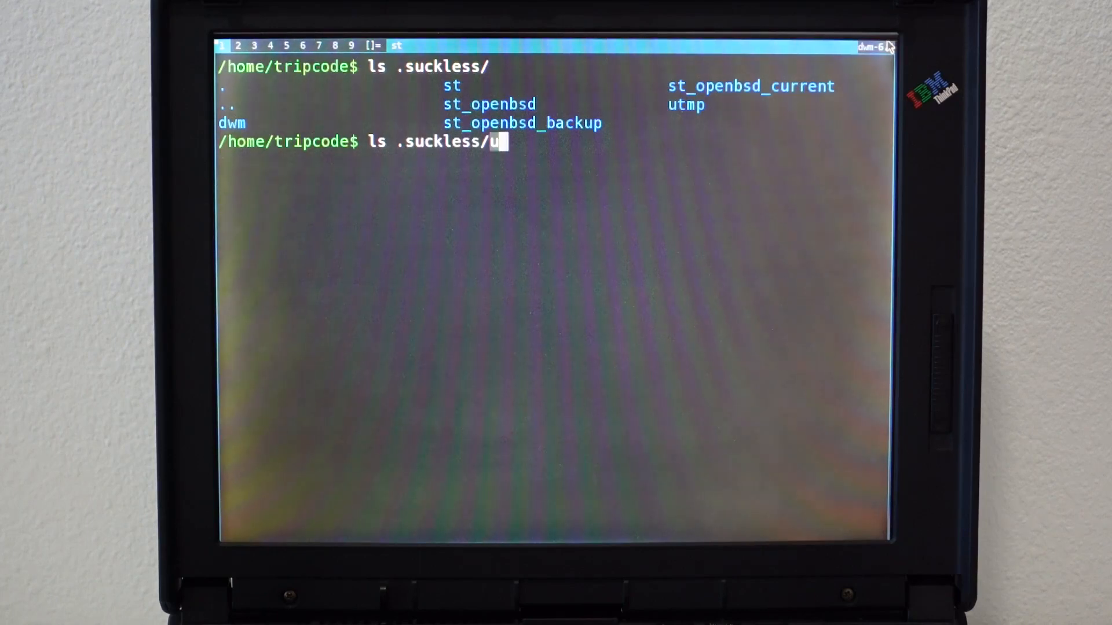
pyautogui.write('vim README')
pyautogui.press('Return')
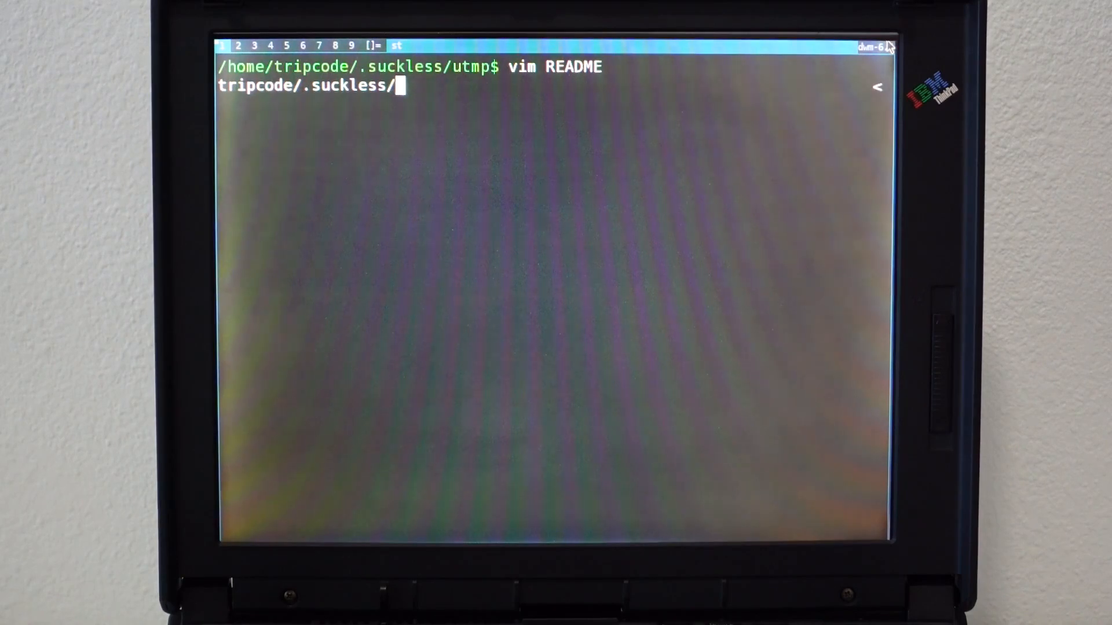
# Try opening ~/.suckless/st_openbsd_current/config.h in Vim via tab completion.
pyautogui.write('st')
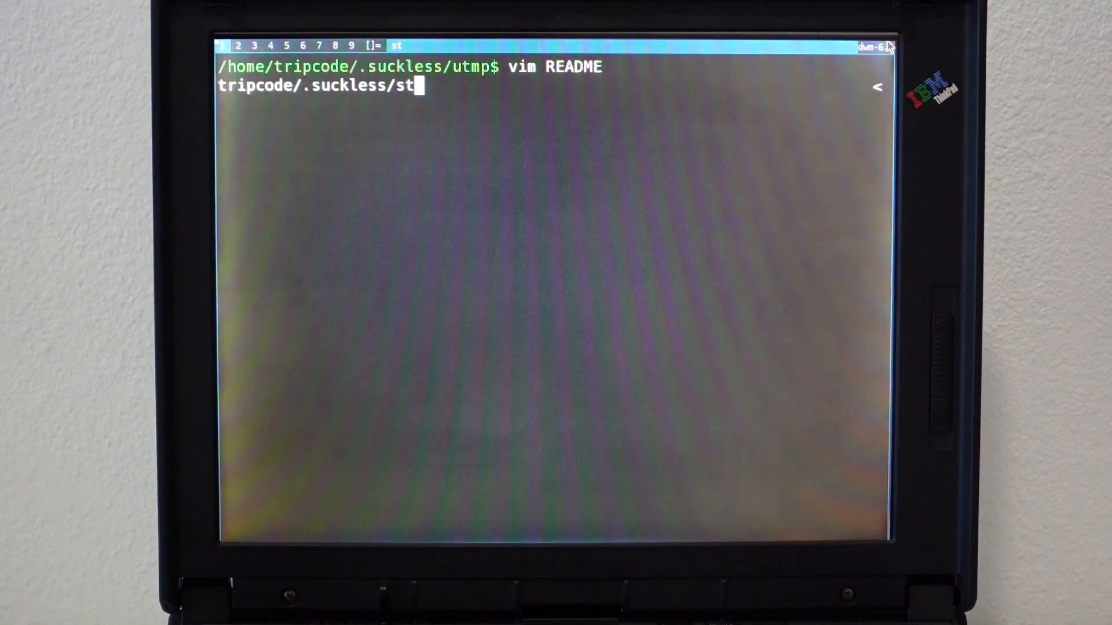
pyautogui.write('_openbsd_')
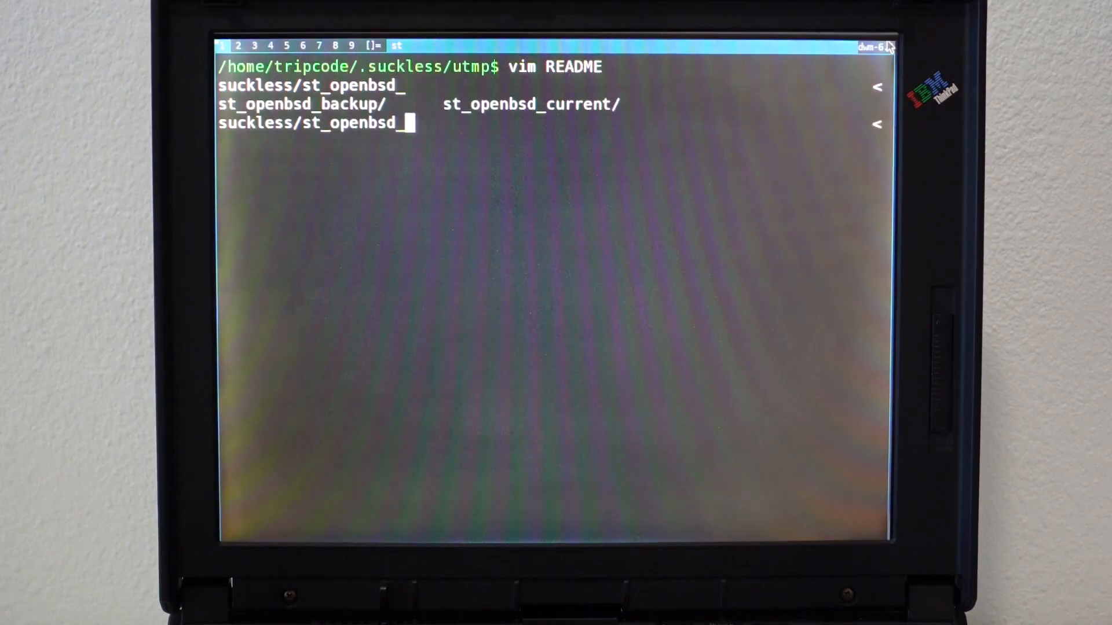
pyautogui.press('Tab')
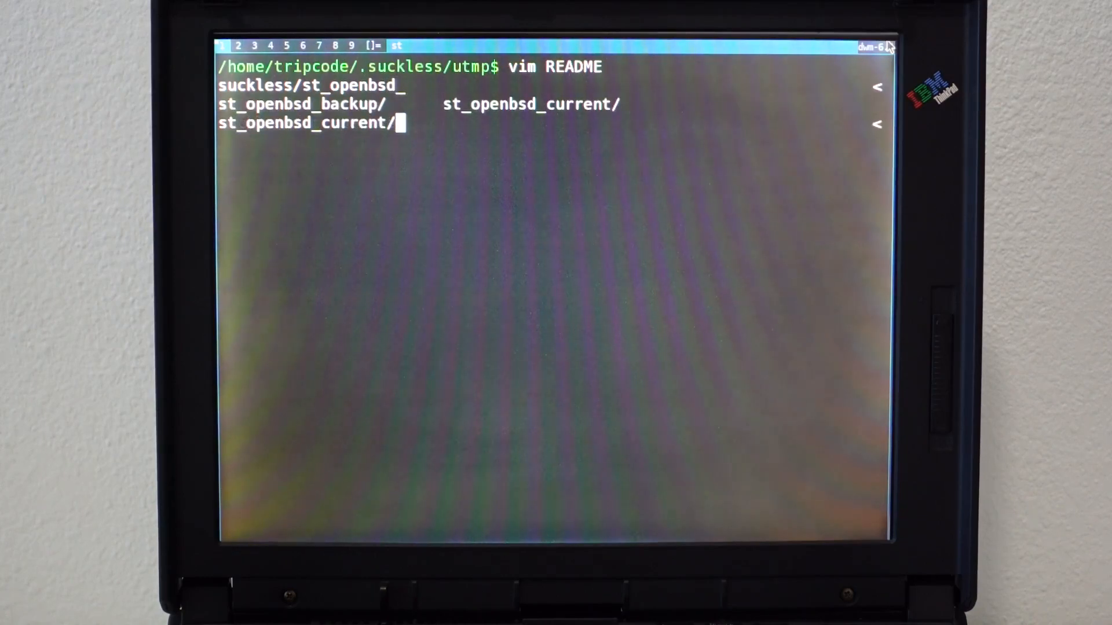
pyautogui.write('v')
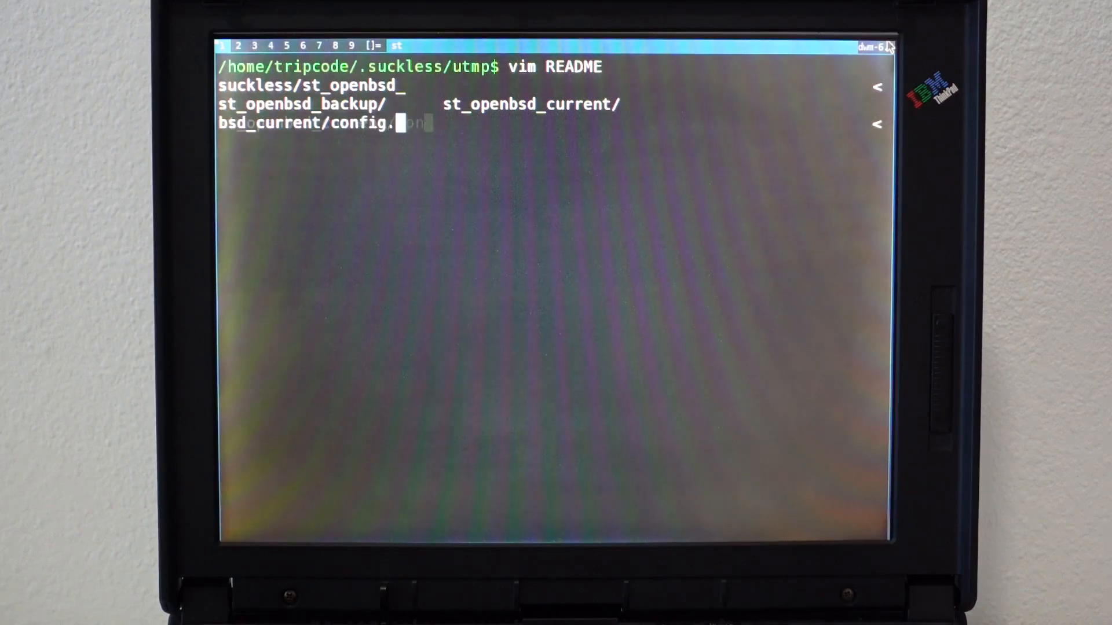
pyautogui.write('h')
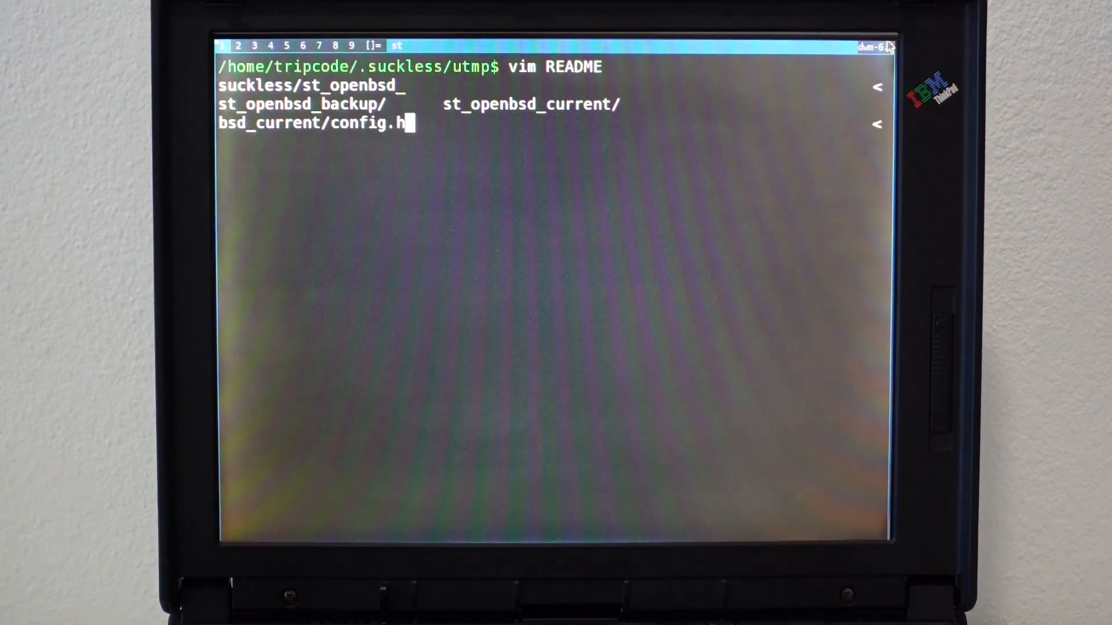
pyautogui.press('Return')
pyautogui.write('vim')
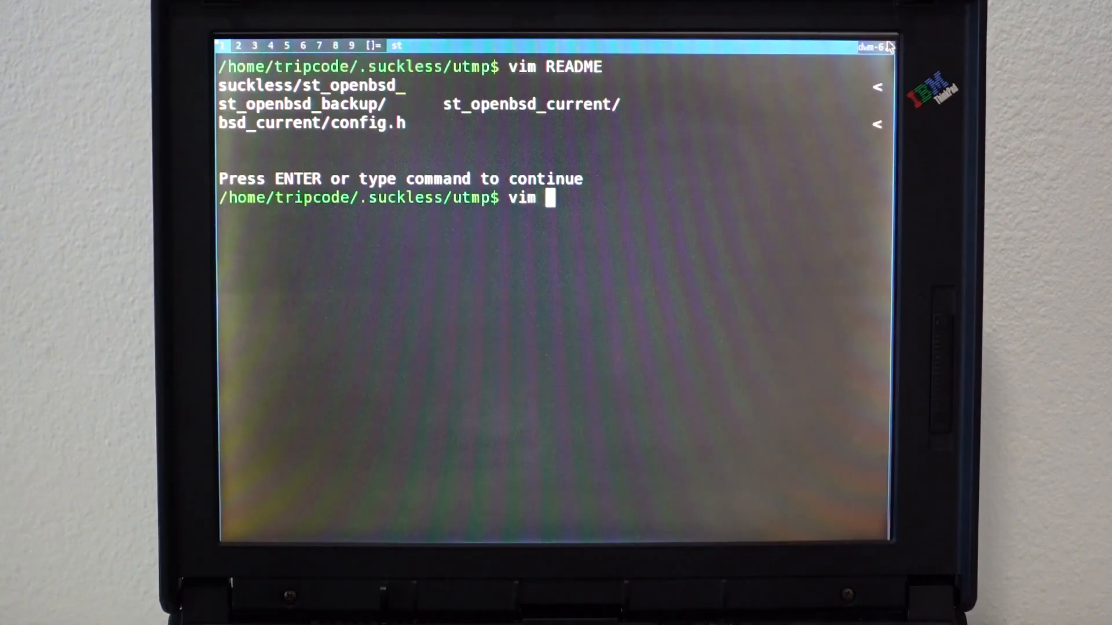
# Launch Vim on the home folder's ~/.profile instead.
pyautogui.write('~/.op')
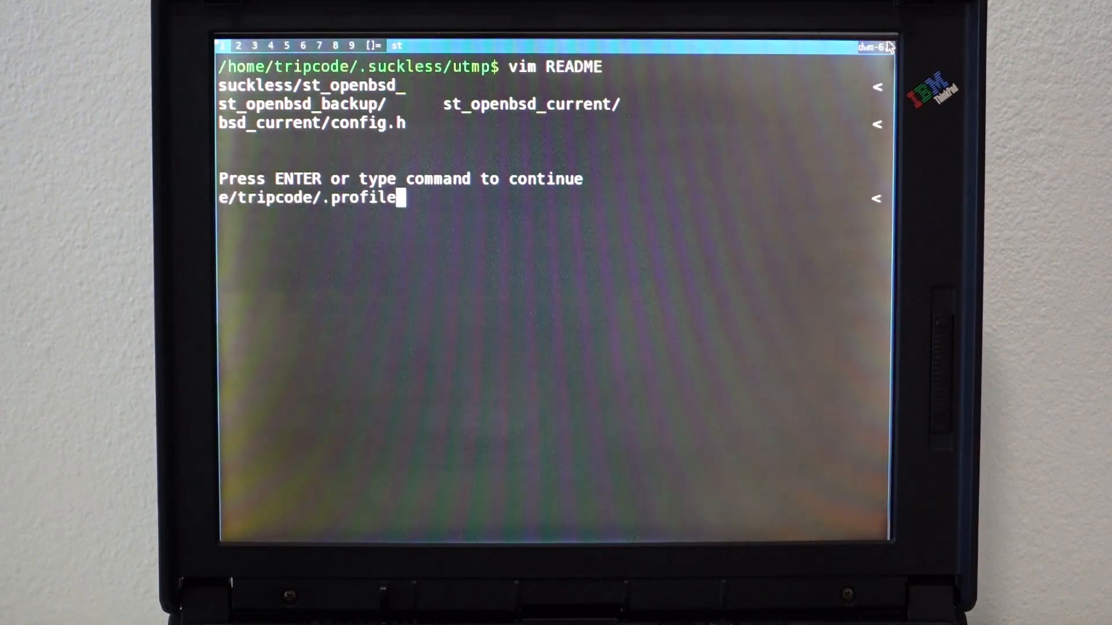
pyautogui.press('Return')
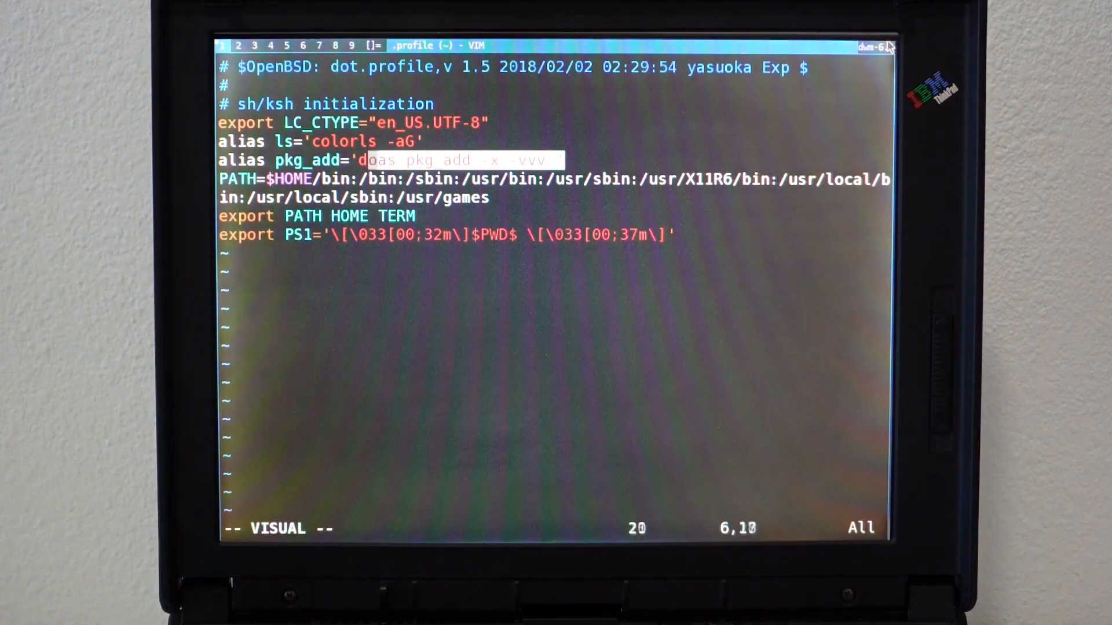
# End the selection on the pkg_add alias line and quit Vim with :q, leaving .profile unchanged.
pyautogui.press('0')
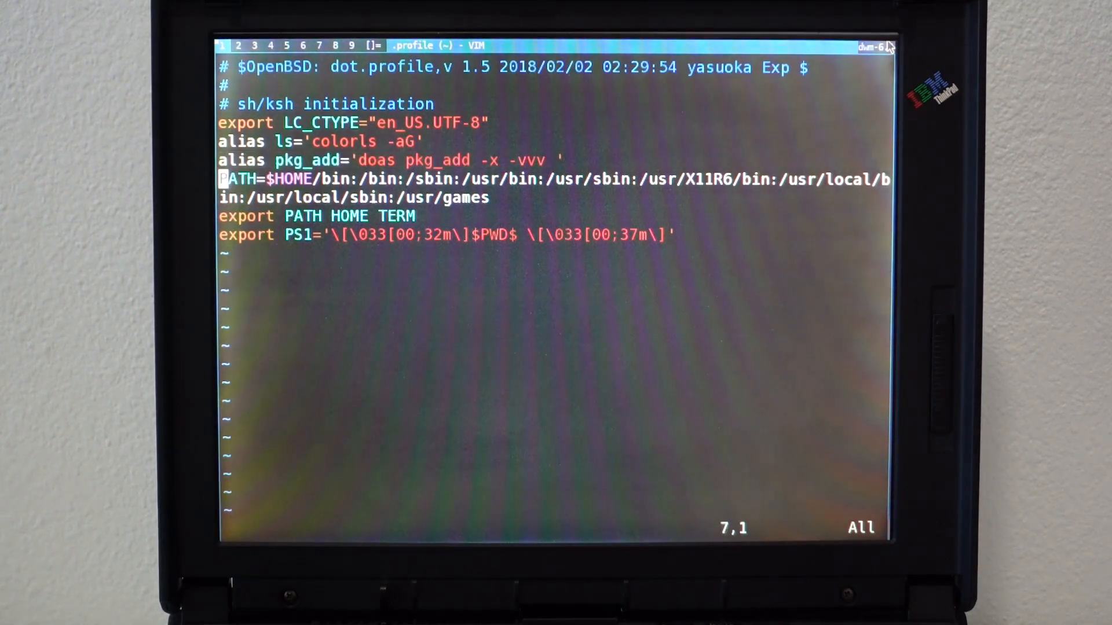
pyautogui.write(':q')
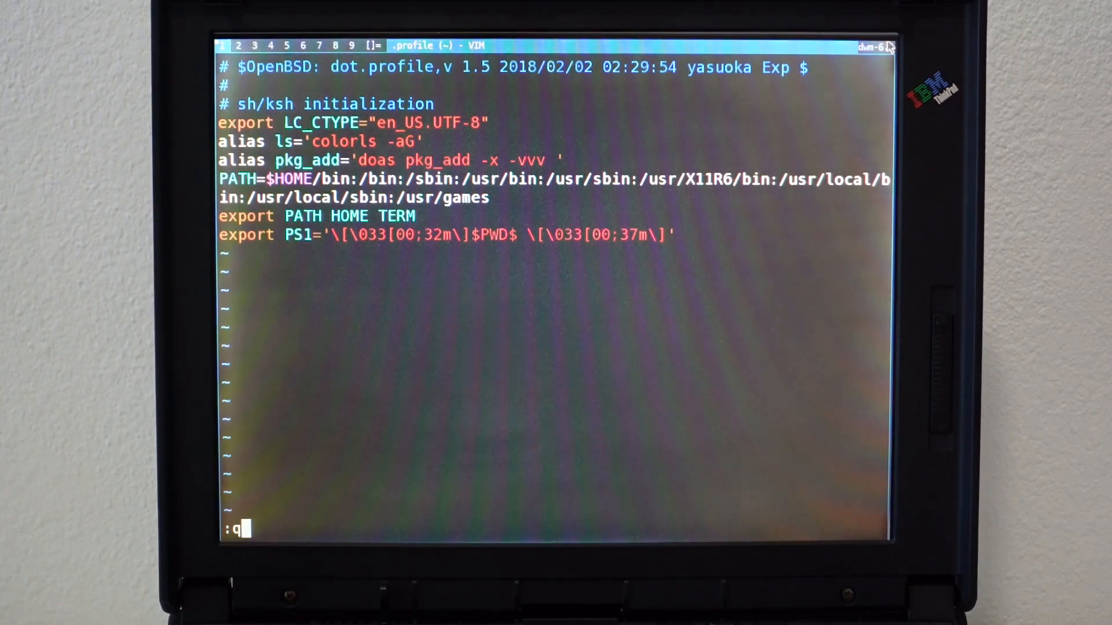
pyautogui.press('Return')
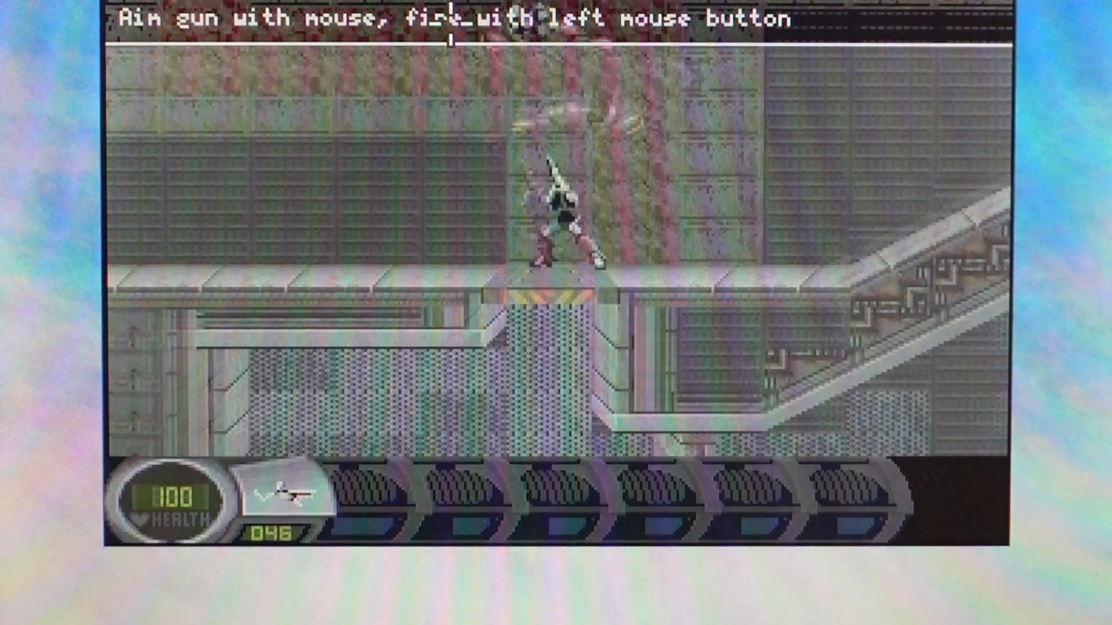
# Fire twice at the enemy above the player, dropping the ammo count to 043.
pyautogui.click(557, 103)
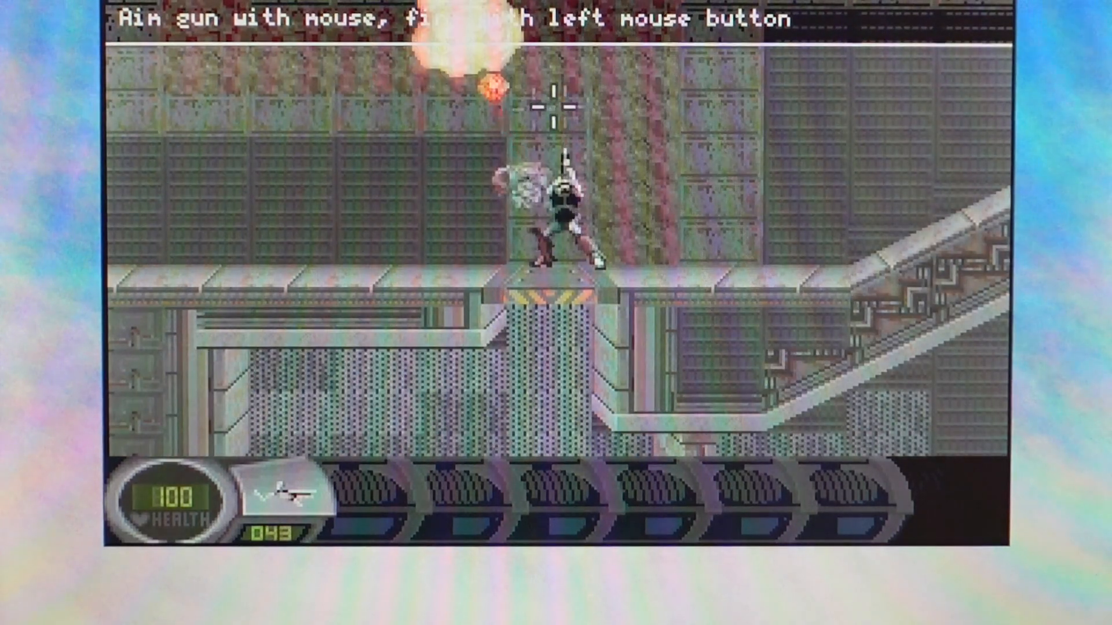
pyautogui.click(557, 106)
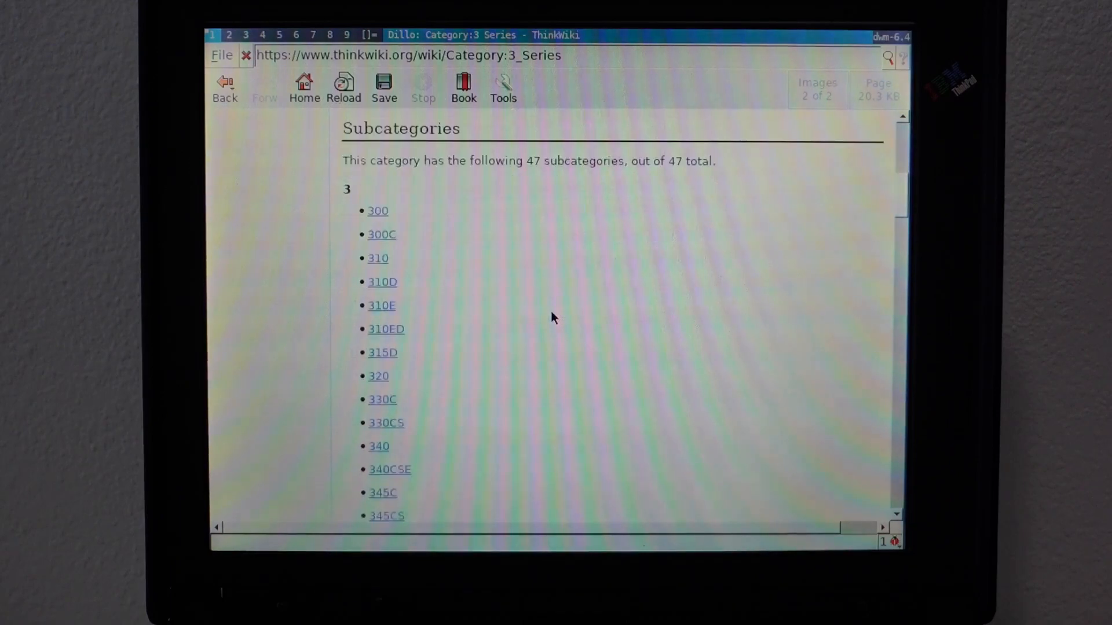
# Scroll the 3 Series subcategory list and follow the 380XD link.
pyautogui.scroll(-3)
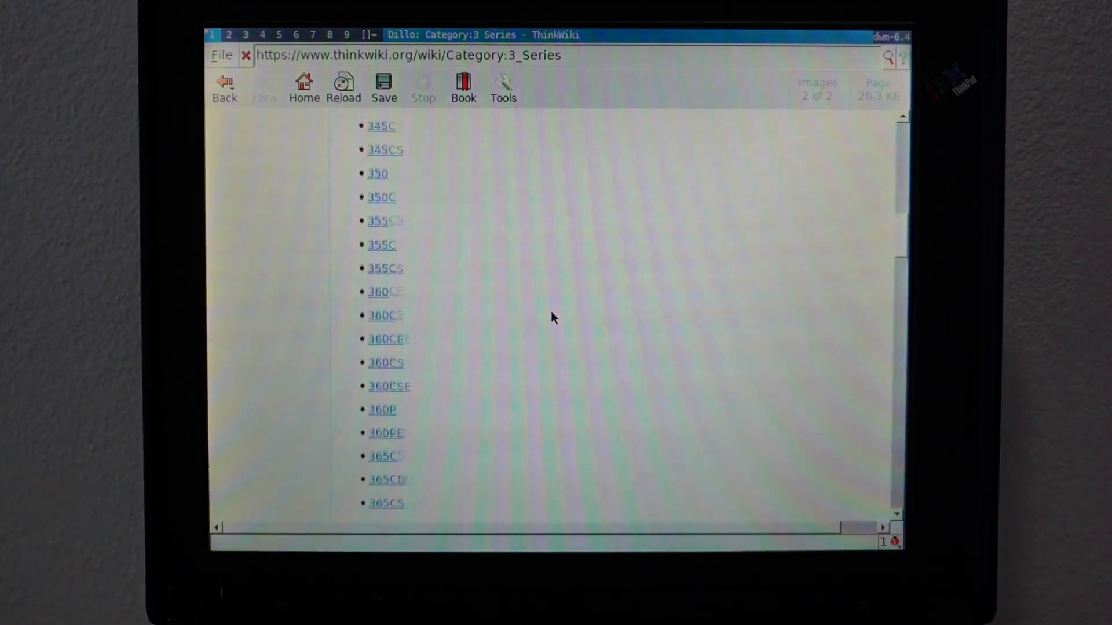
pyautogui.scroll(-3)
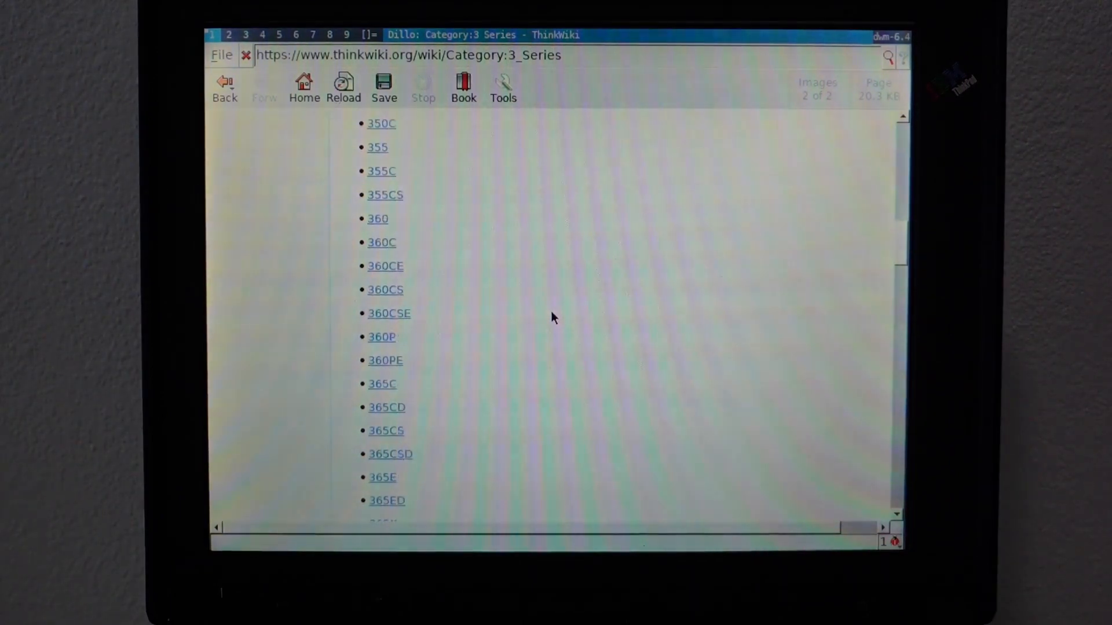
pyautogui.scroll(-3)
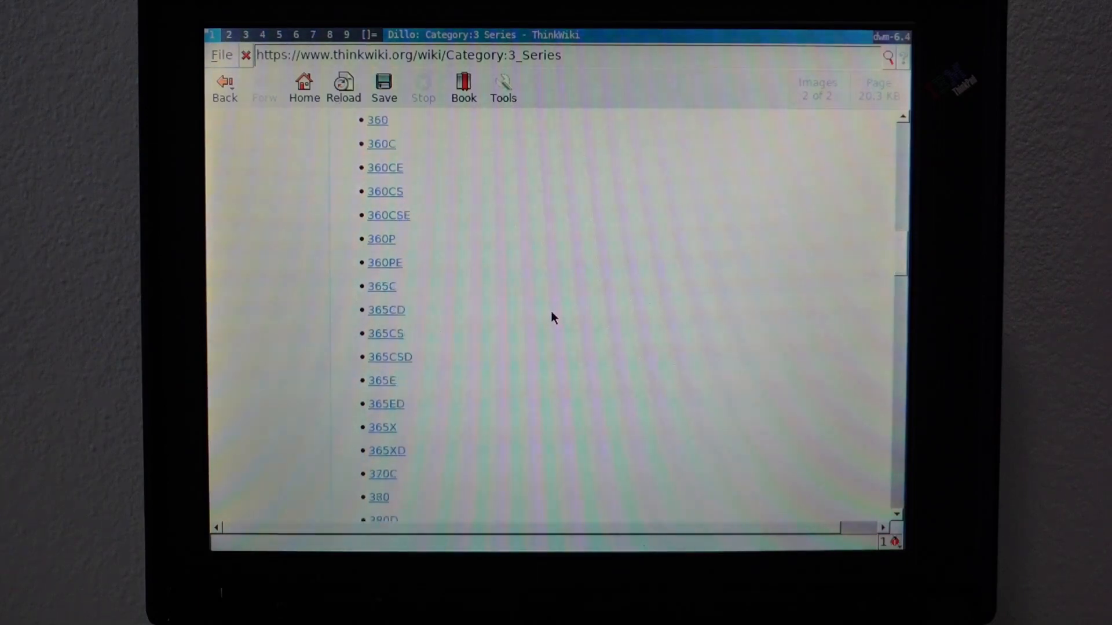
pyautogui.scroll(-3)
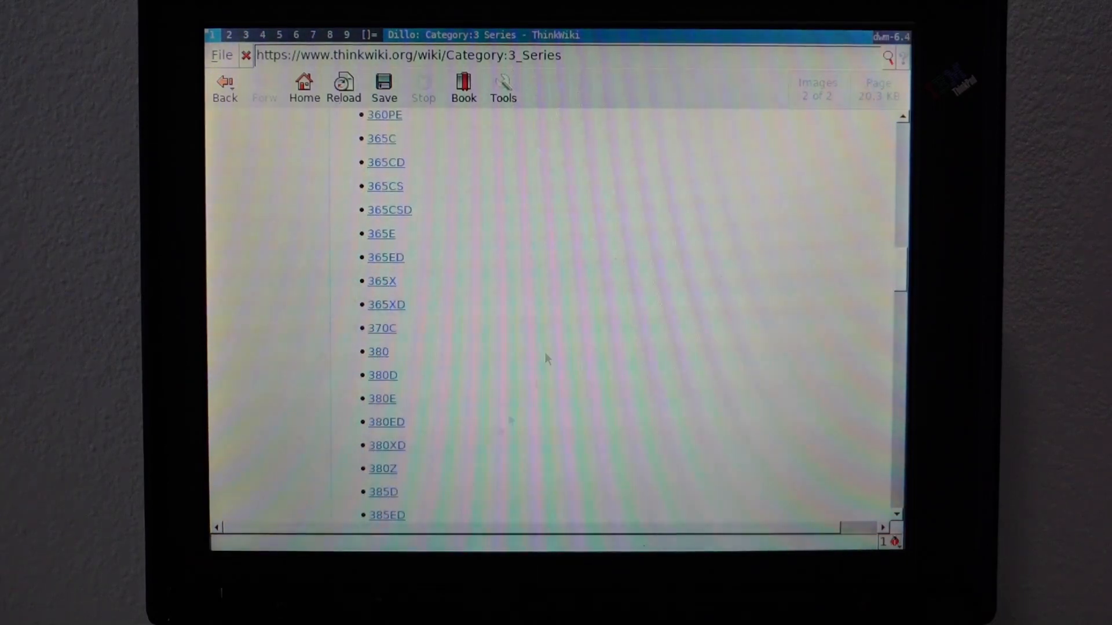
pyautogui.scroll(-3)
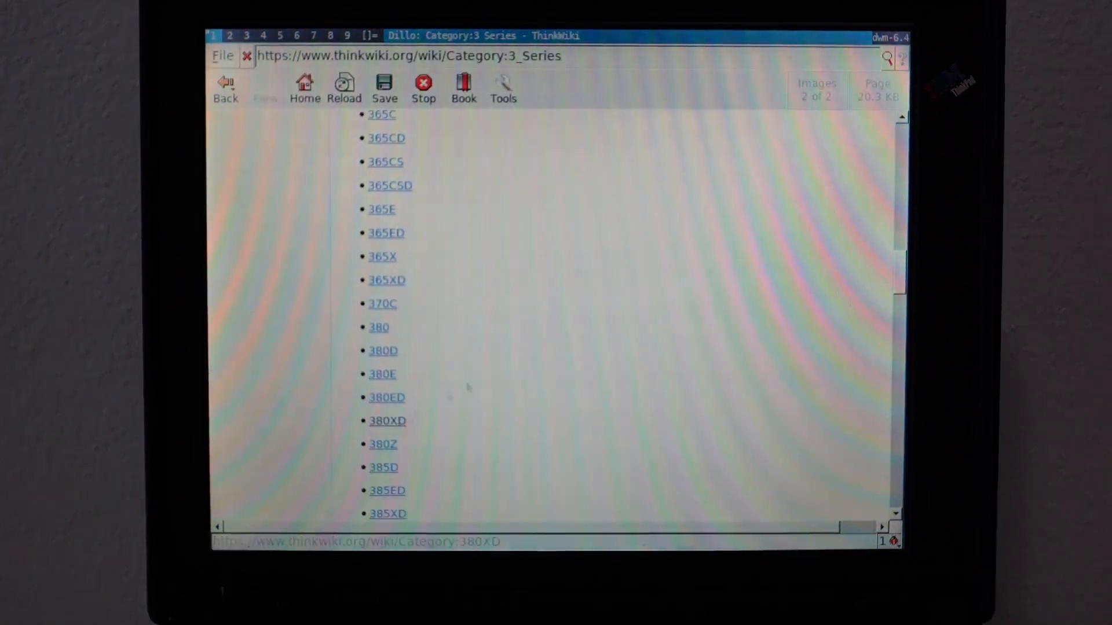
pyautogui.click(387, 420)
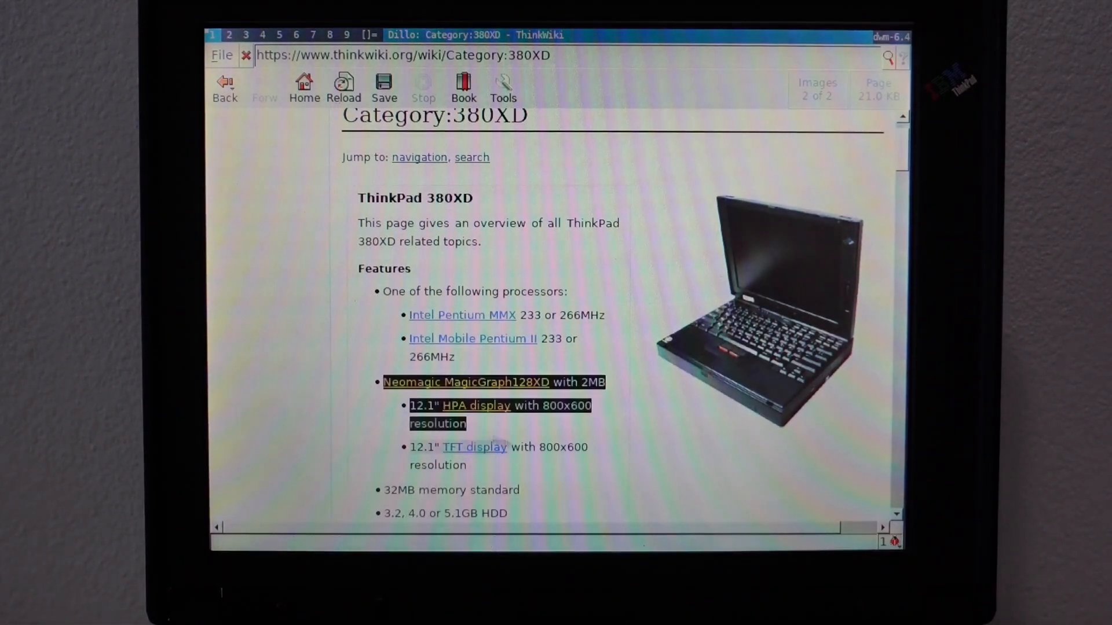
# Read down the Category:380XD page's features and its 33 pages.
pyautogui.click(580, 478)
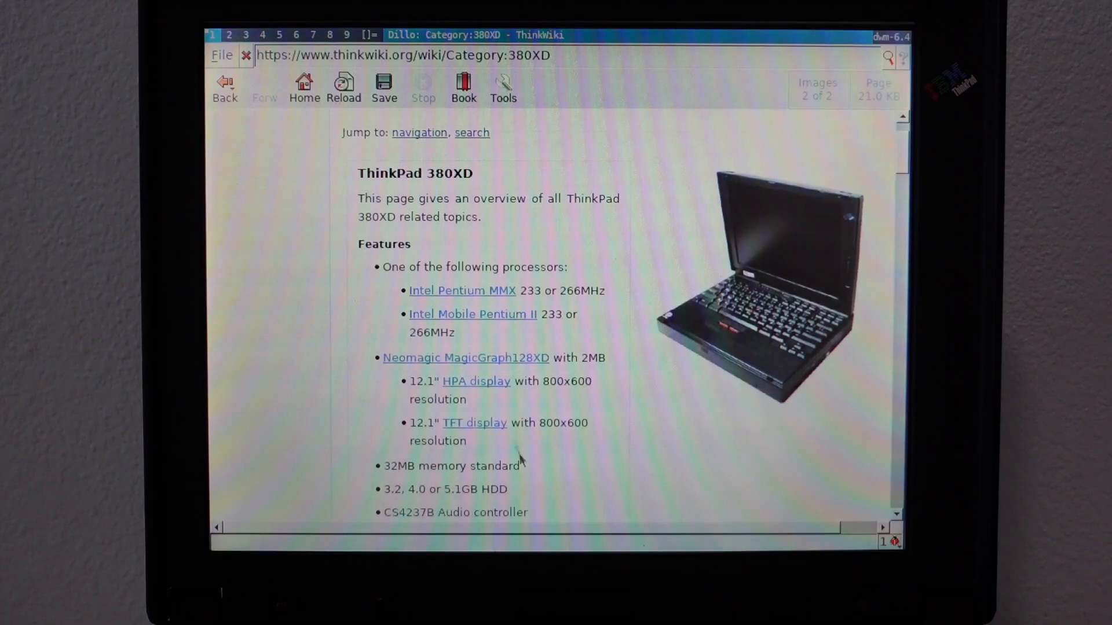
pyautogui.moveTo(475, 381)
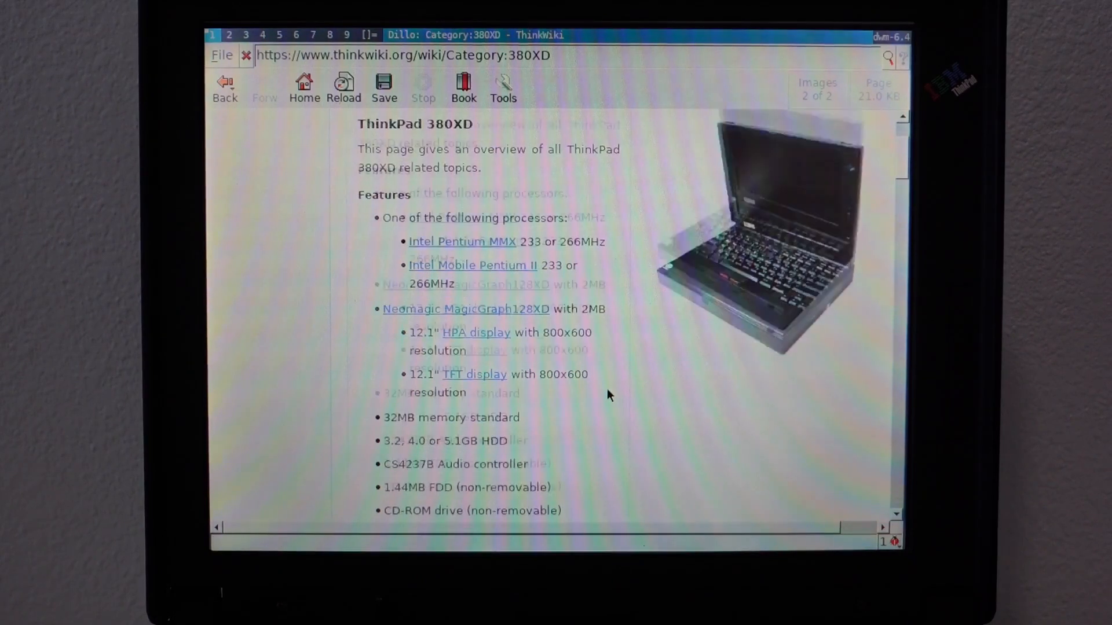
pyautogui.scroll(-3)
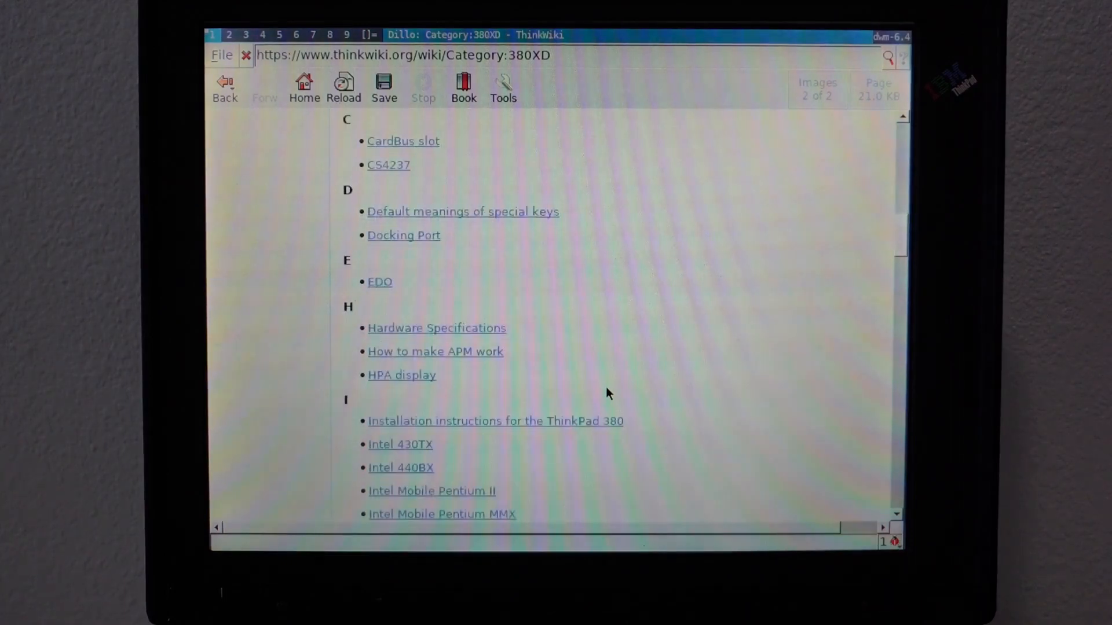
pyautogui.scroll(-3)
pyautogui.write('ht')
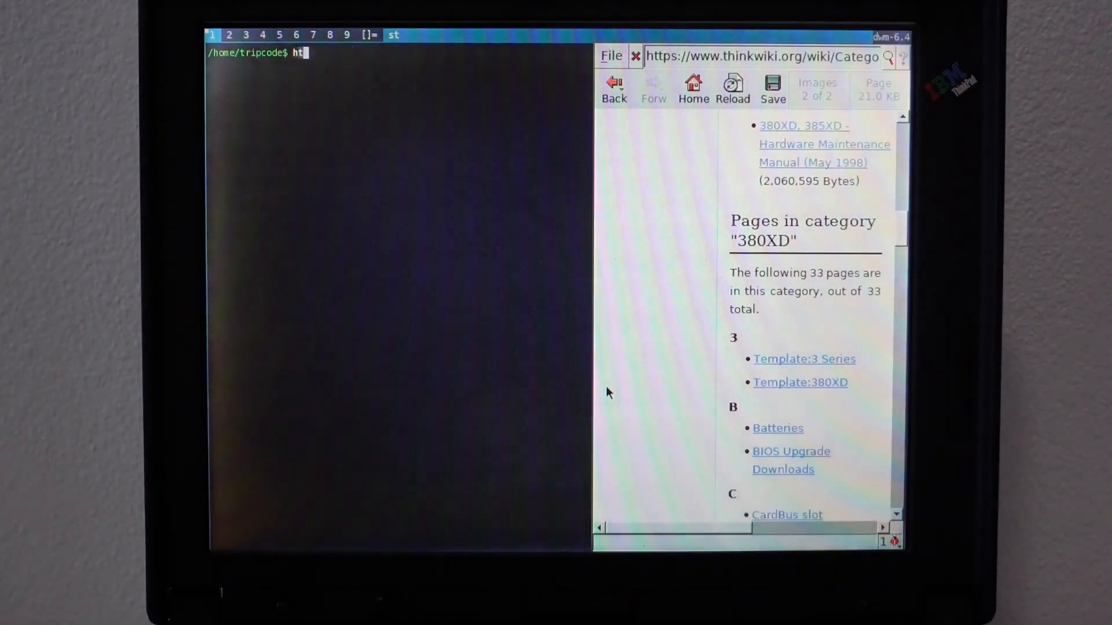
# Run htop in a new st window beside the 380XD wiki page.
pyautogui.write('op')
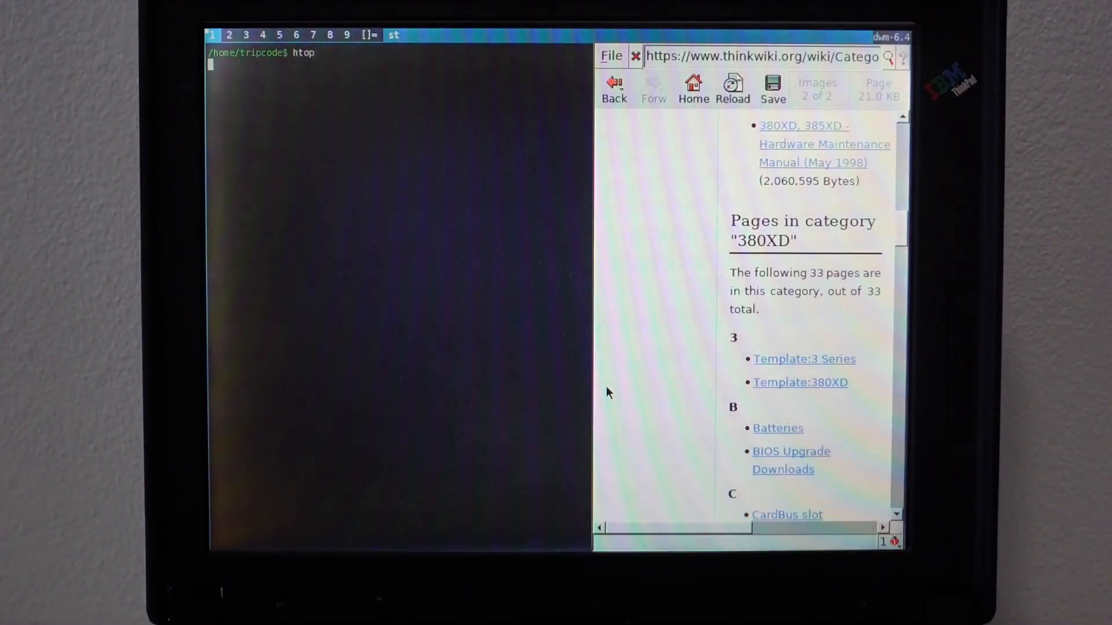
pyautogui.press('Return')
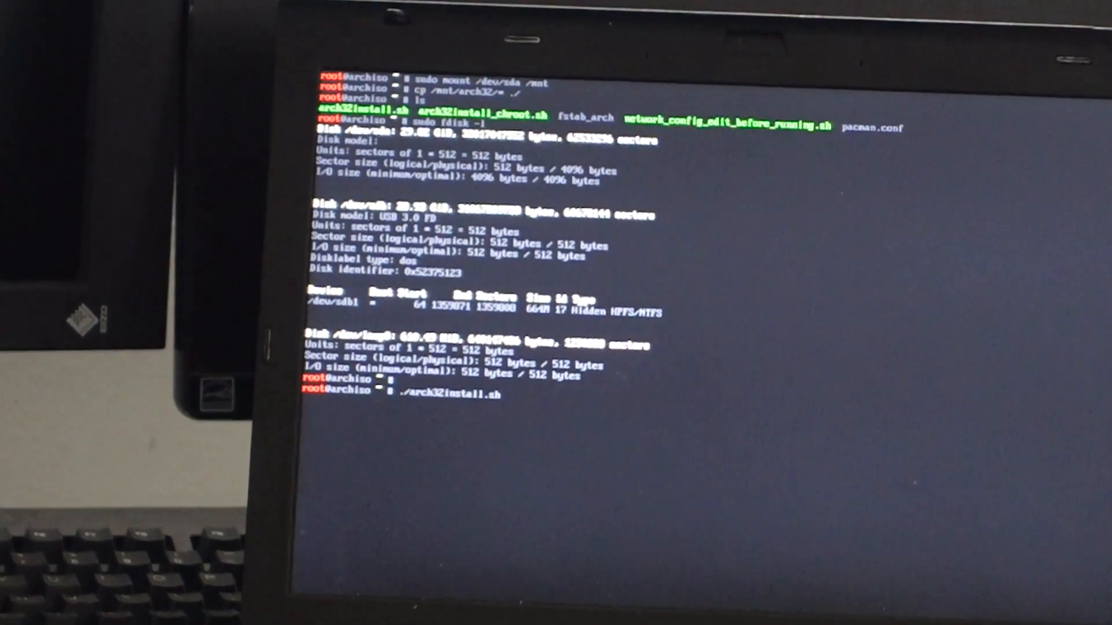
# Start ./arch32install.sh and answer the rootsize prompt with +28G.
pyautogui.press('Return')
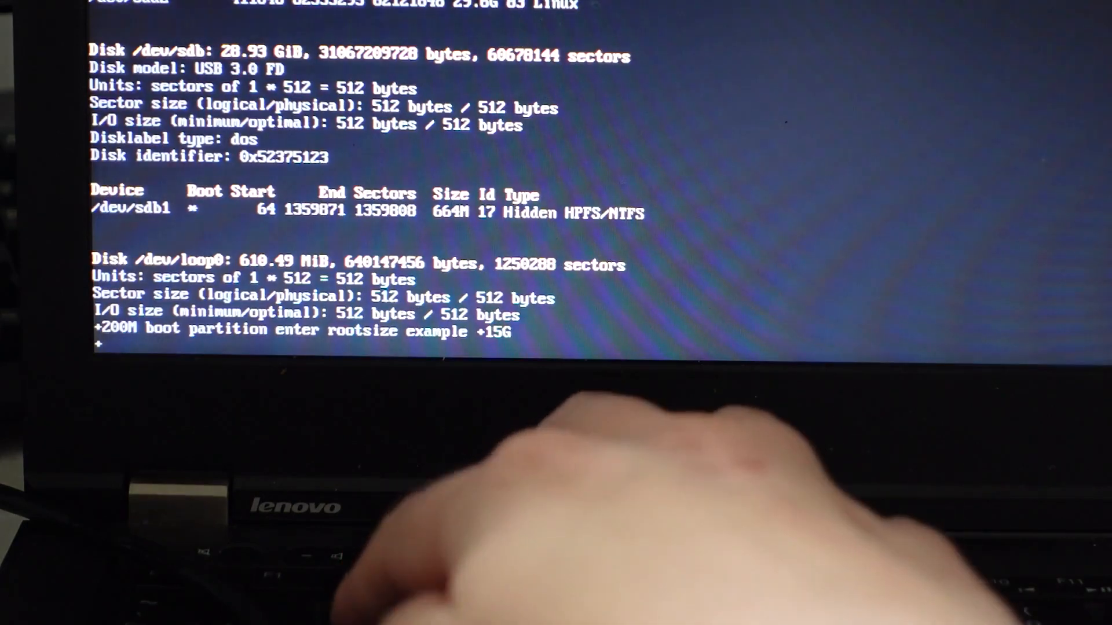
pyautogui.write('+2')
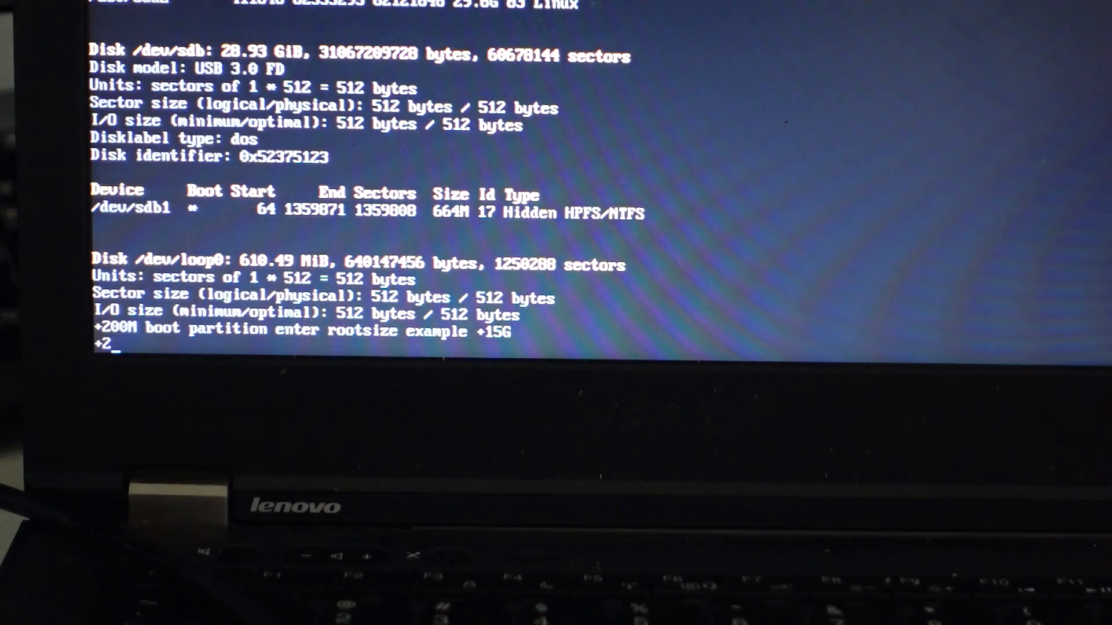
pyautogui.write('8')
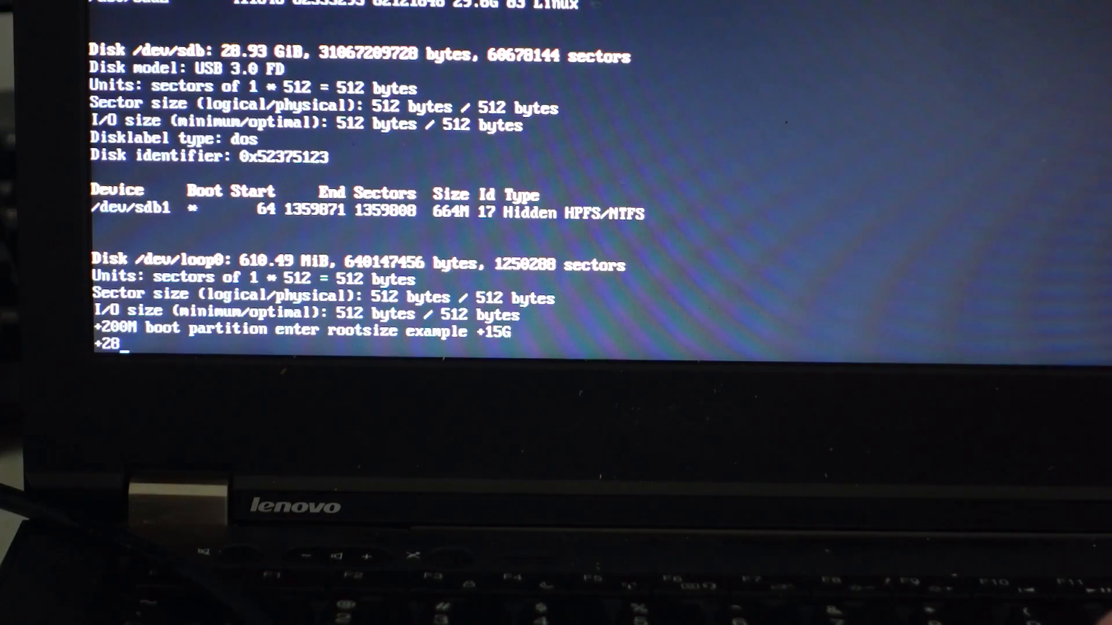
pyautogui.write('G')
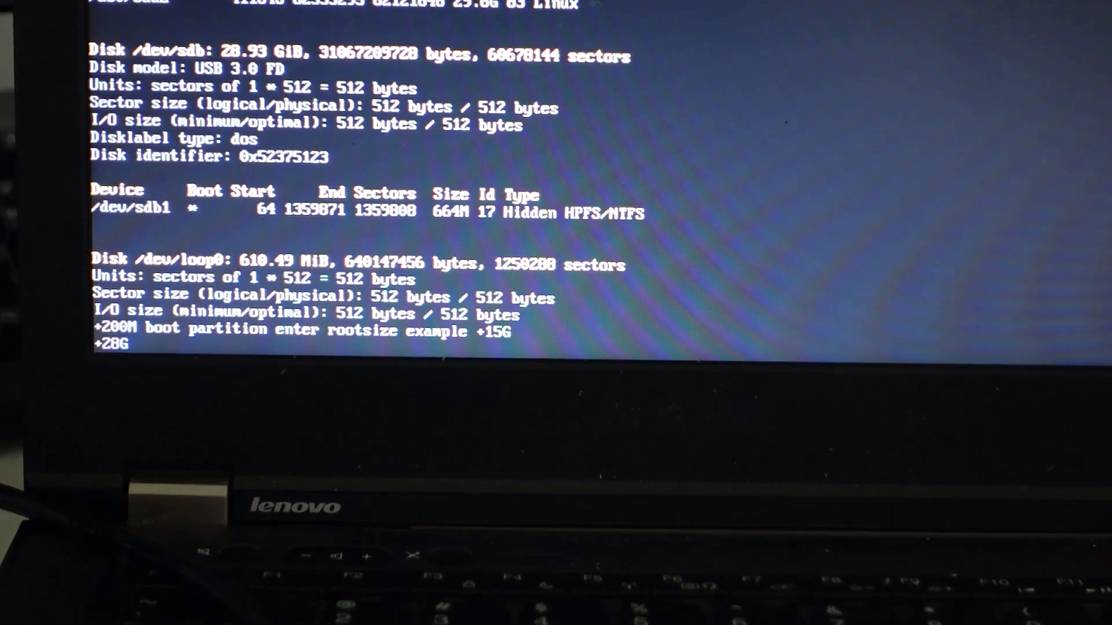